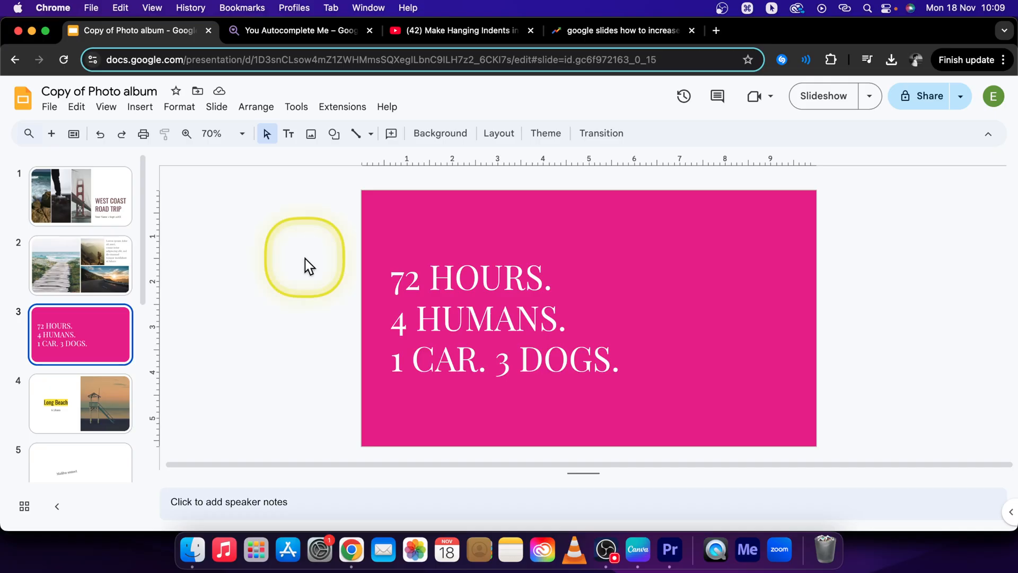
- Choose to upload an image from the computer via the Insert image menu
left_click_drag(305, 256, 283, 234)
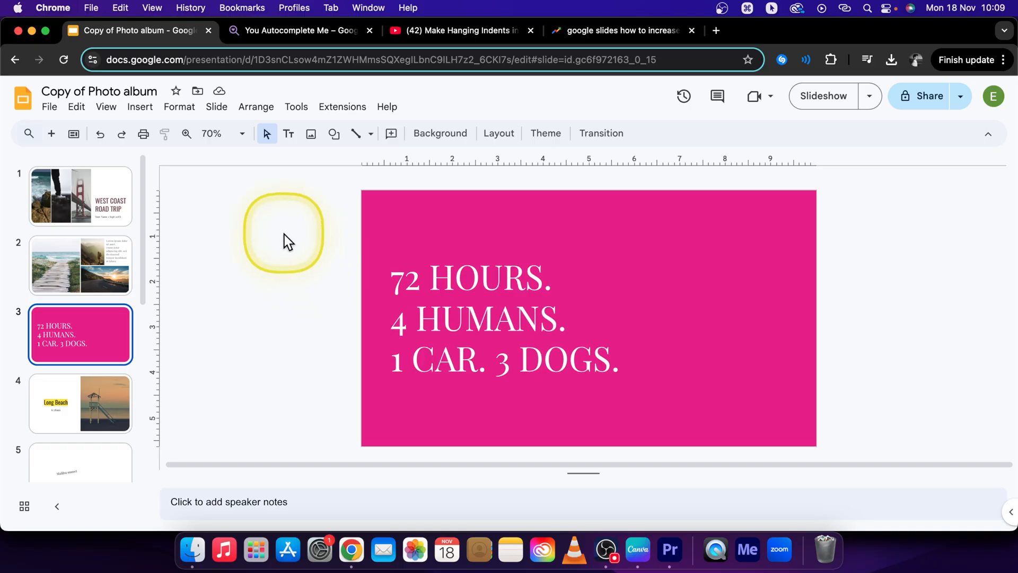
mouse_move(306, 198)
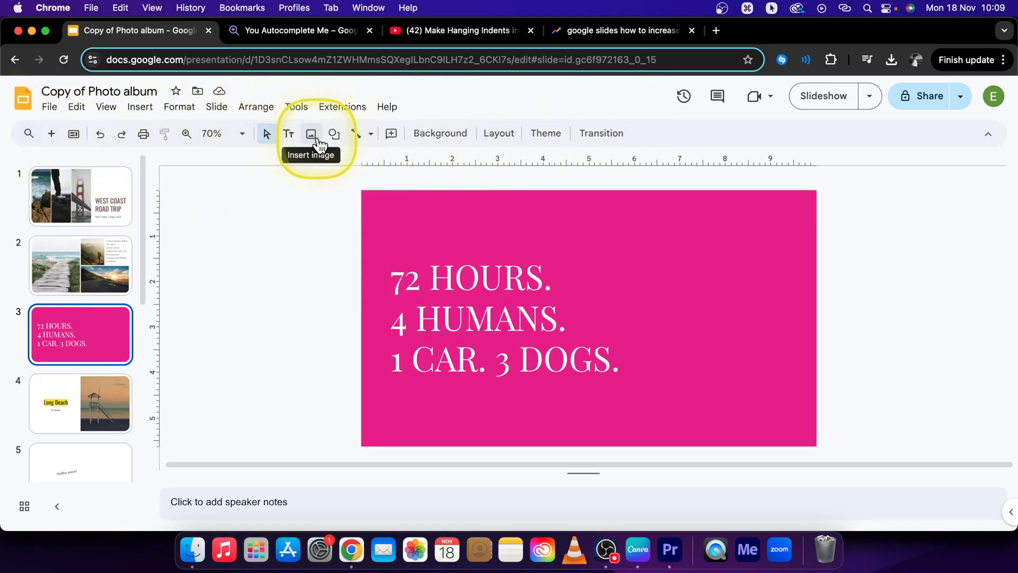
left_click(311, 133)
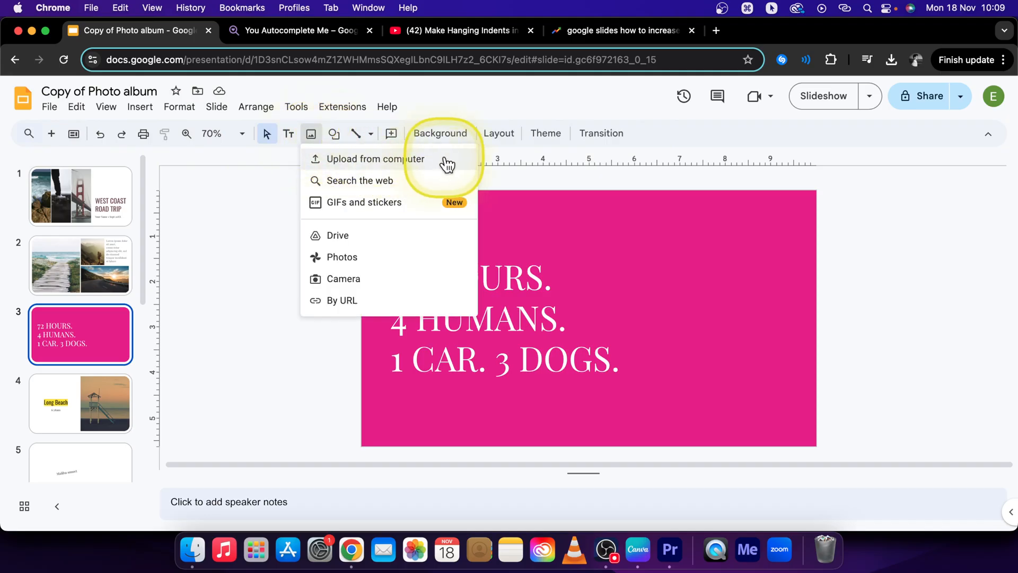
mouse_move(433, 180)
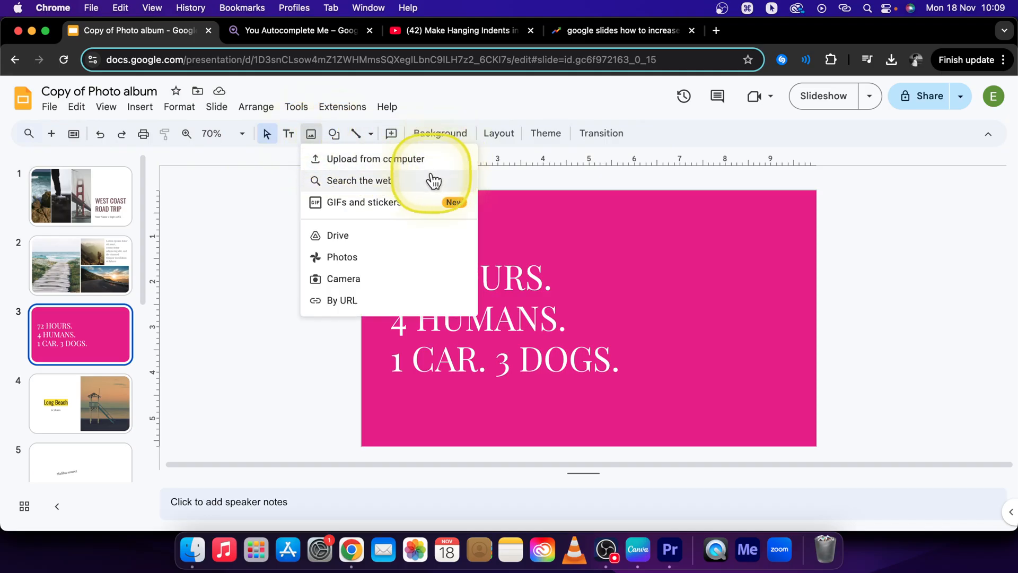
mouse_move(357, 209)
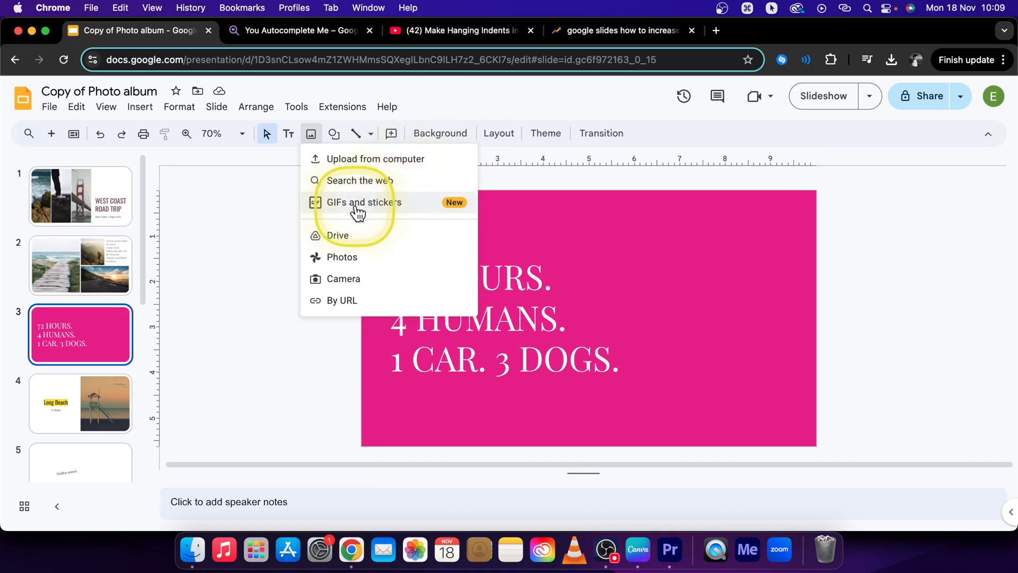
mouse_move(361, 240)
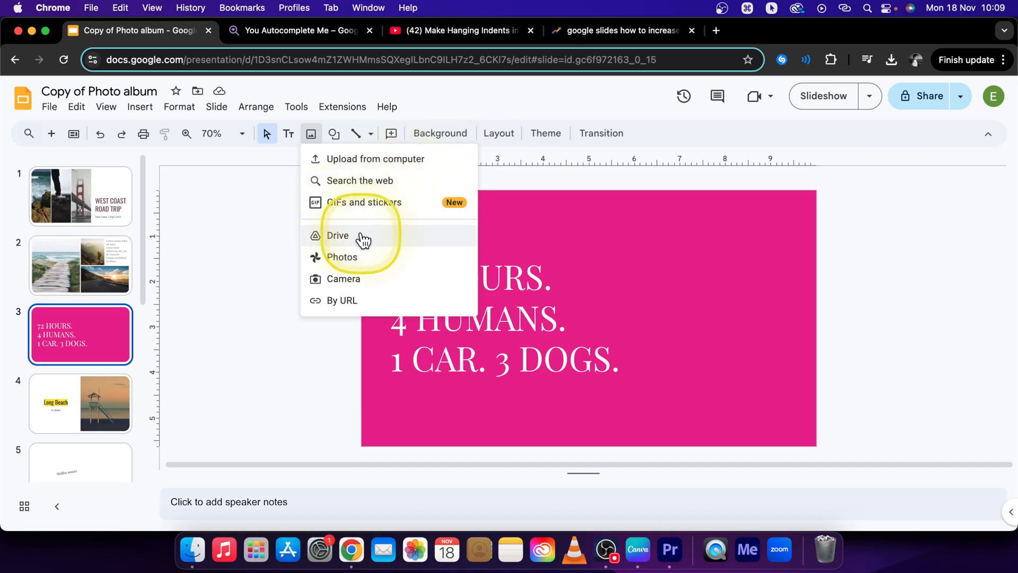
mouse_move(398, 278)
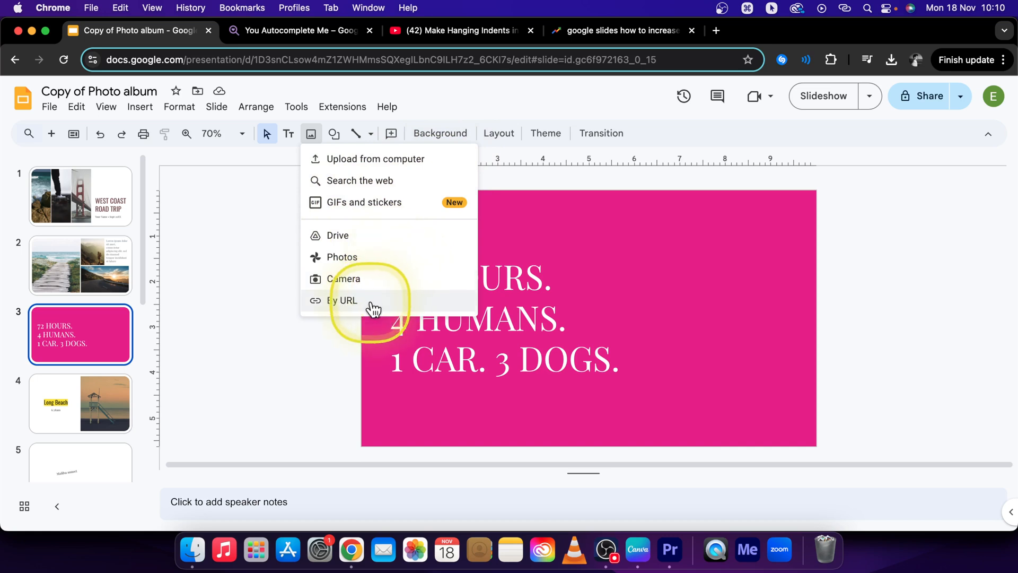
mouse_move(375, 158)
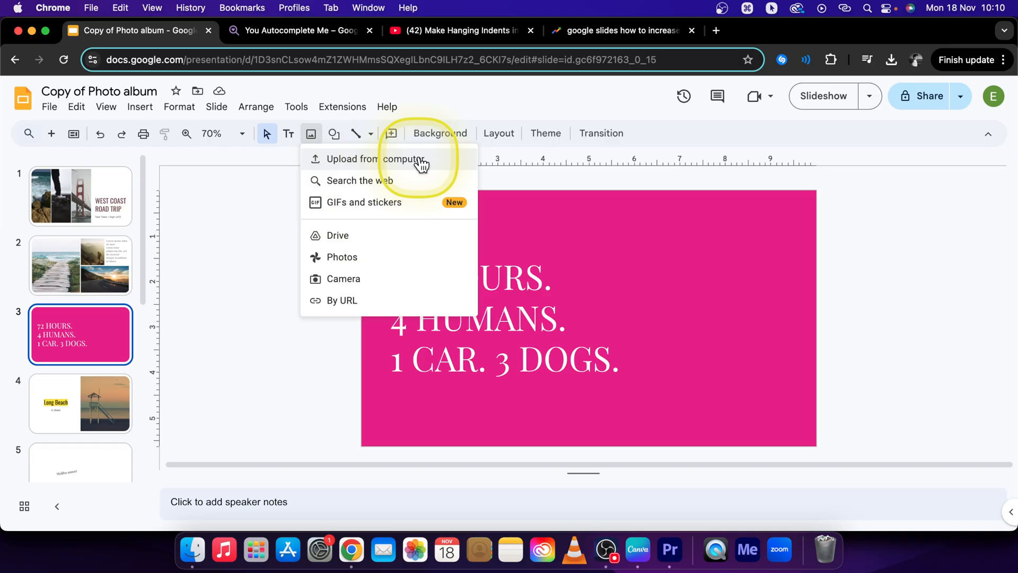
left_click(376, 158)
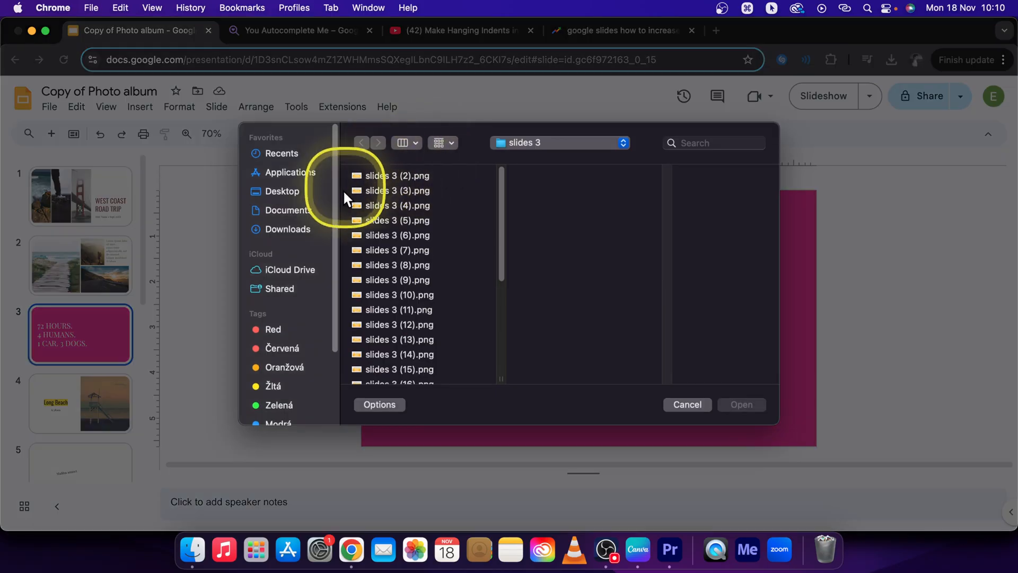
- Insert canva.png from Documents > Downloads onto the slide
left_click(287, 210)
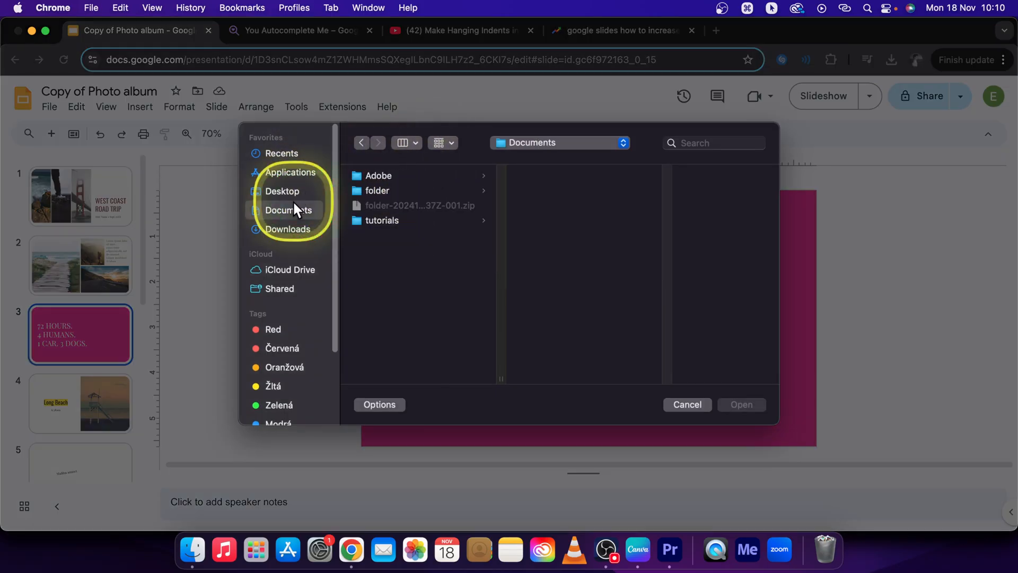
left_click(287, 229)
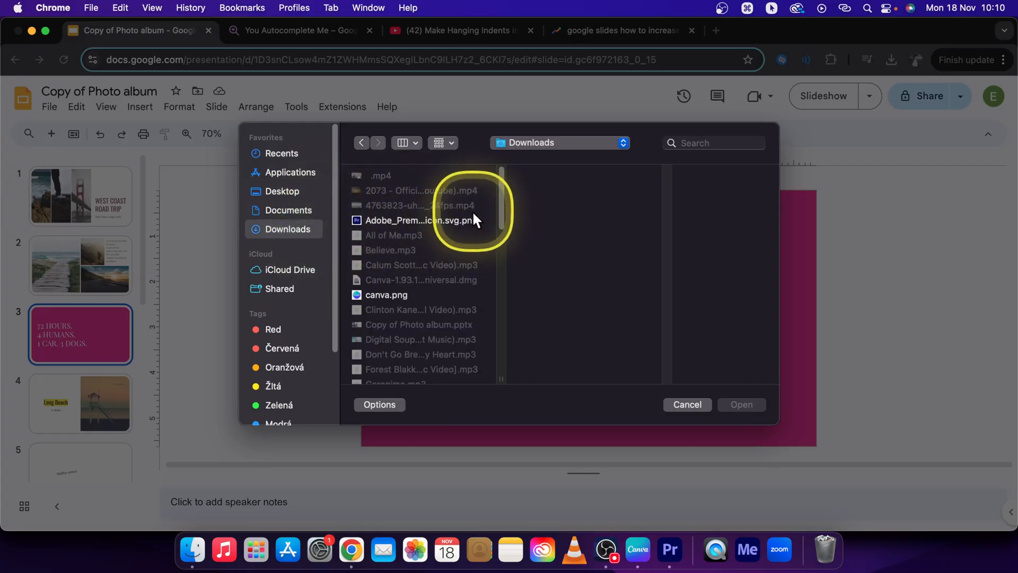
left_click(385, 294)
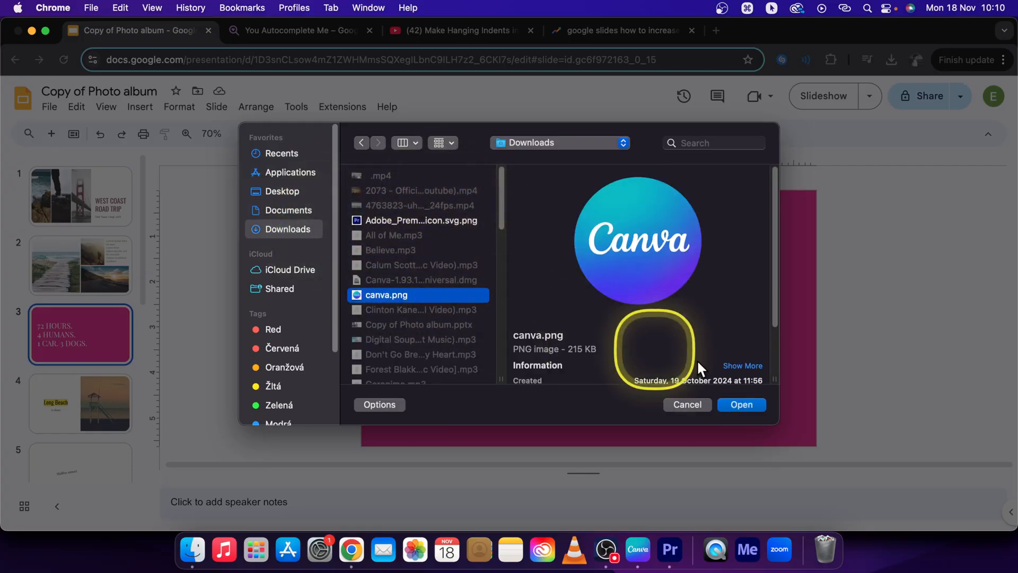
left_click(741, 404)
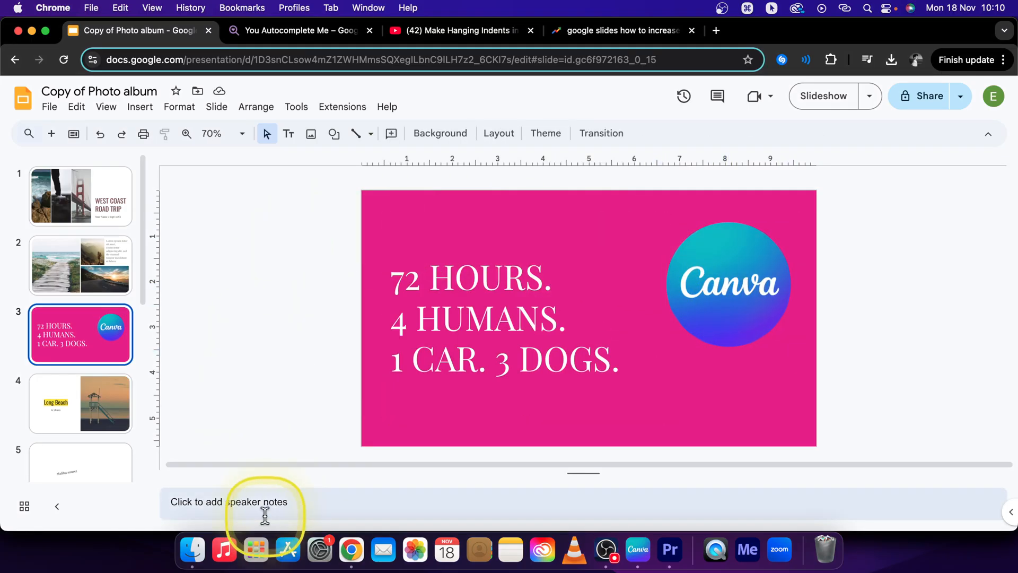
- Remove the Canva logo and bring in the man-on-phone photo via Finder
left_click(728, 284)
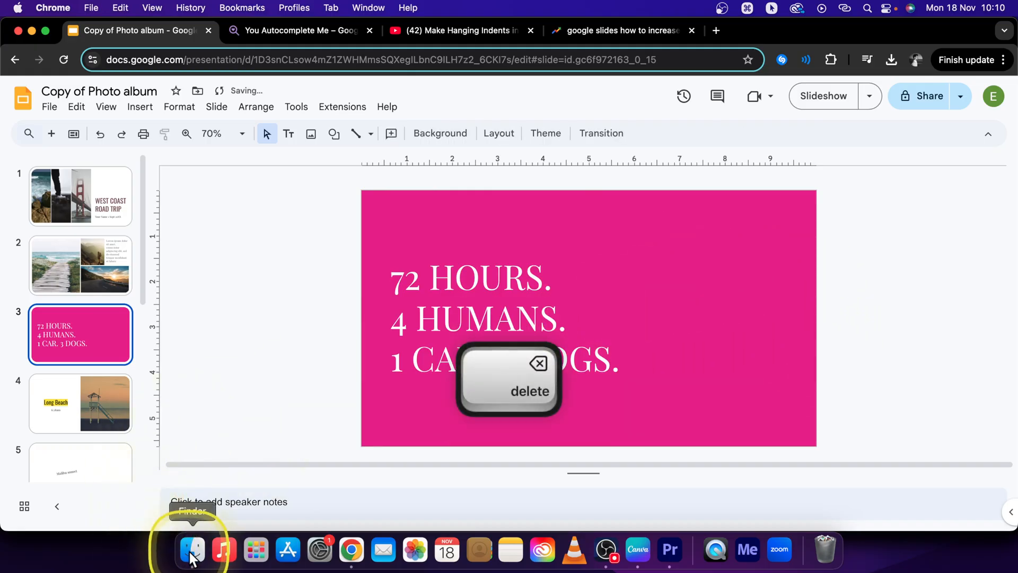
left_click(191, 550)
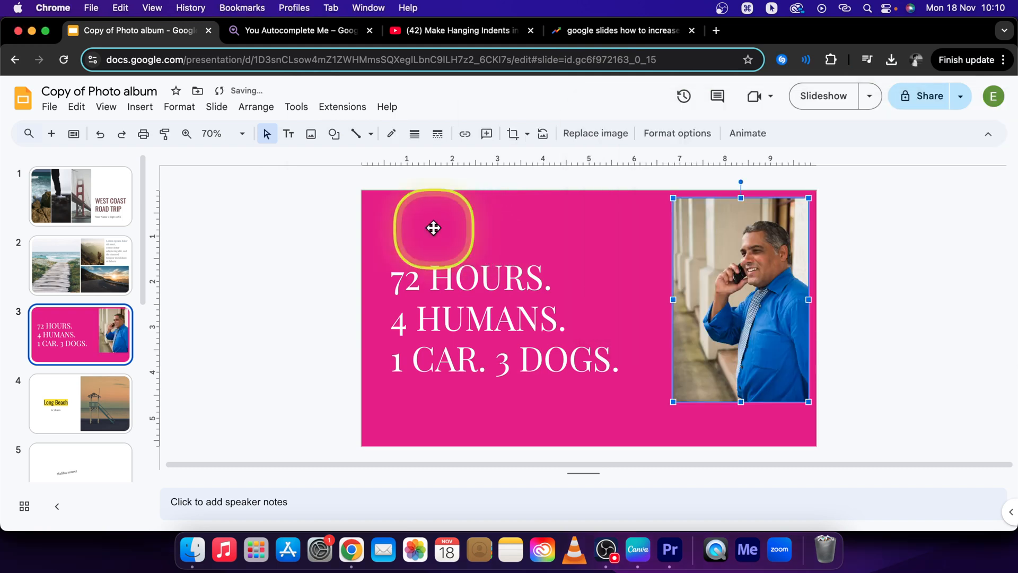
- Drag the man's photo to the right of the text lines, then deselect it
left_click_drag(740, 299, 680, 303)
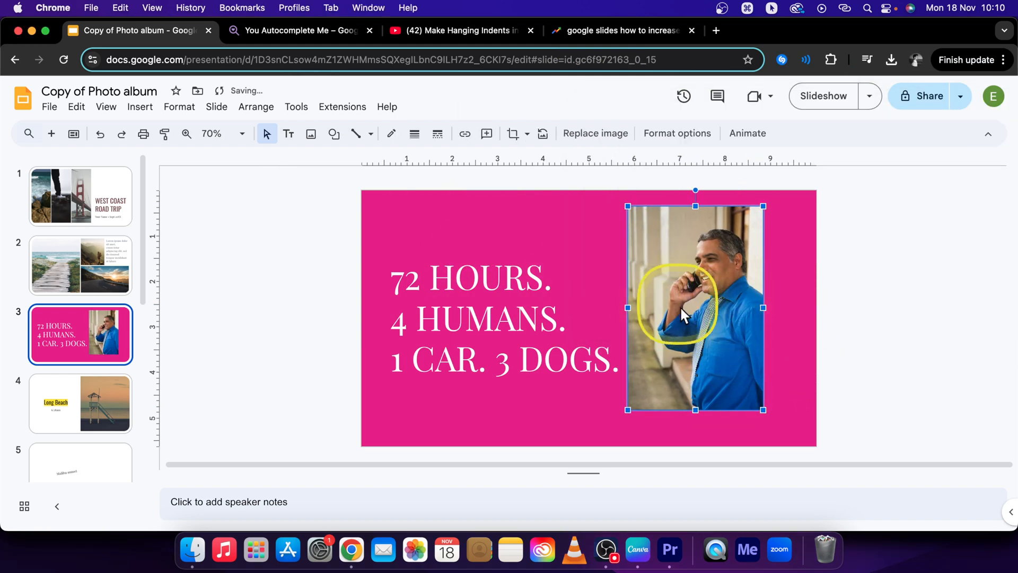
left_click_drag(695, 307, 707, 318)
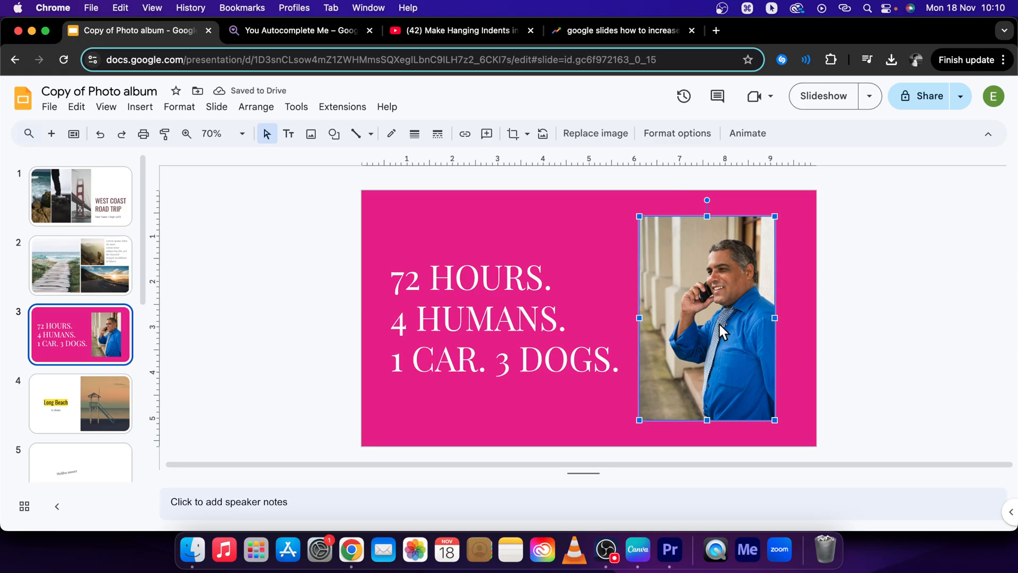
left_click(260, 332)
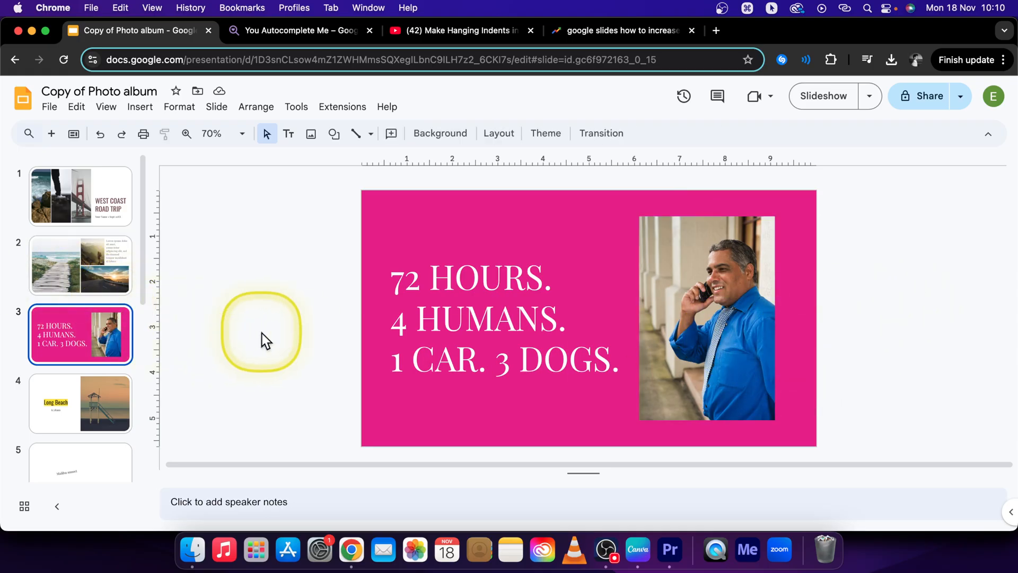